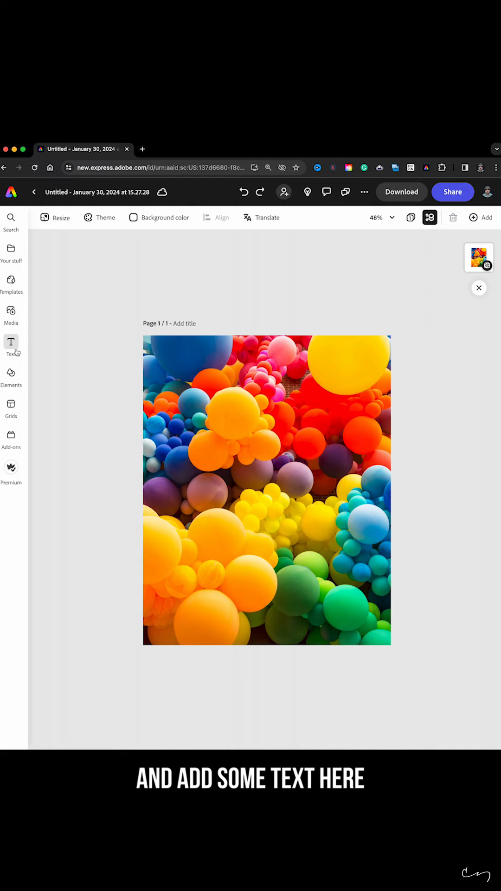
Add 'HAVE FUN CREATING' in Bebas Neue Bold with the Dynamic stacked layout
left_click(11, 342)
type("HAVE FUN CREATING")
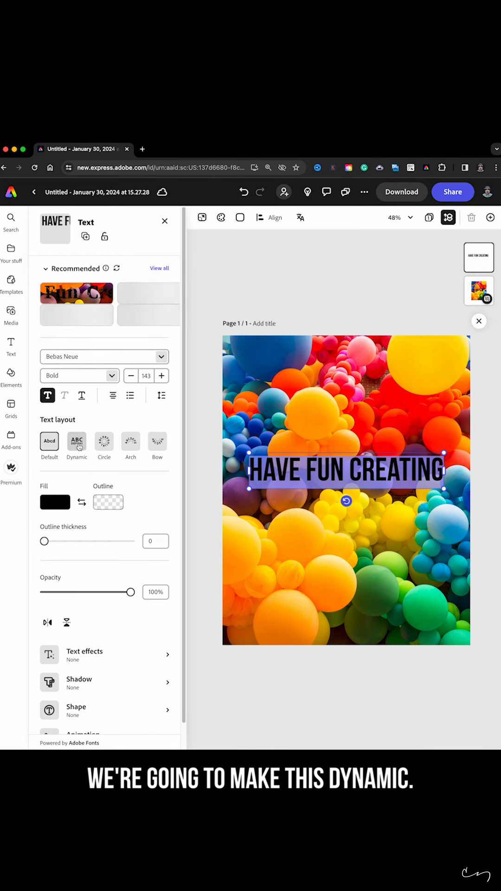
left_click(76, 441)
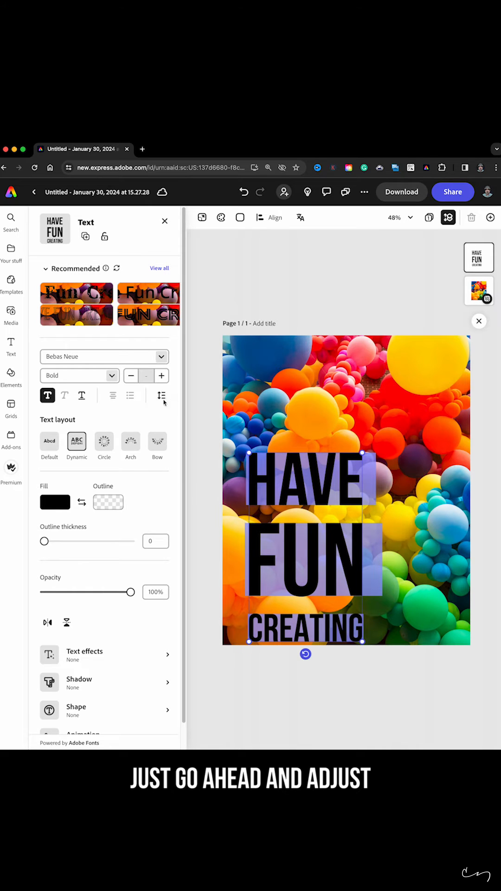
Tighten the line spacing and enlarge the stacked text block over the photo
left_click(162, 396)
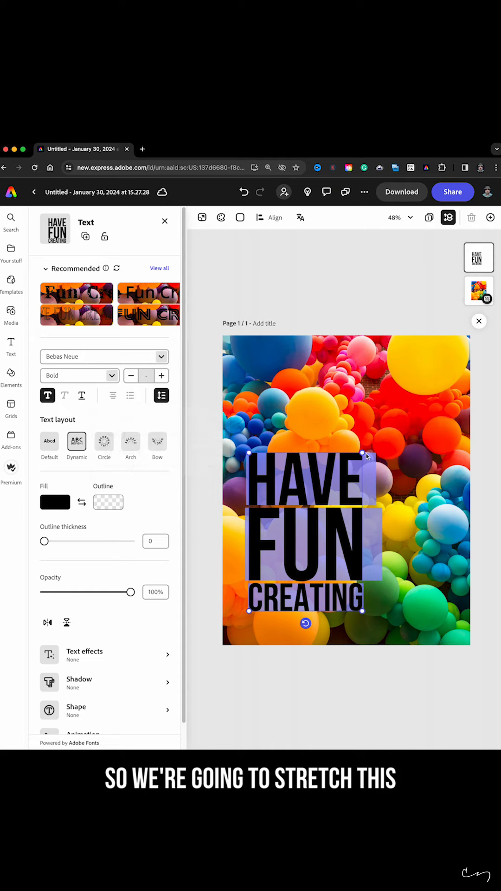
left_click_drag(374, 455, 407, 389)
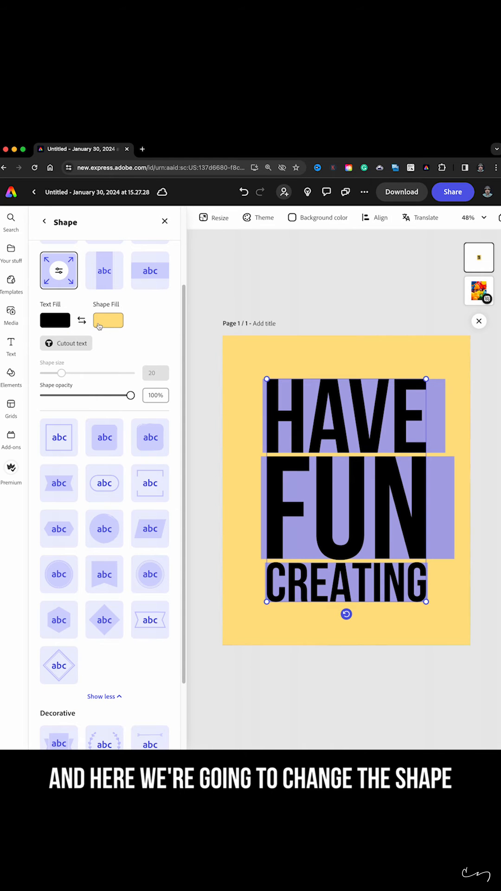
Set the shape fill to white and enable Cutout text to reveal the balloons
left_click(108, 320)
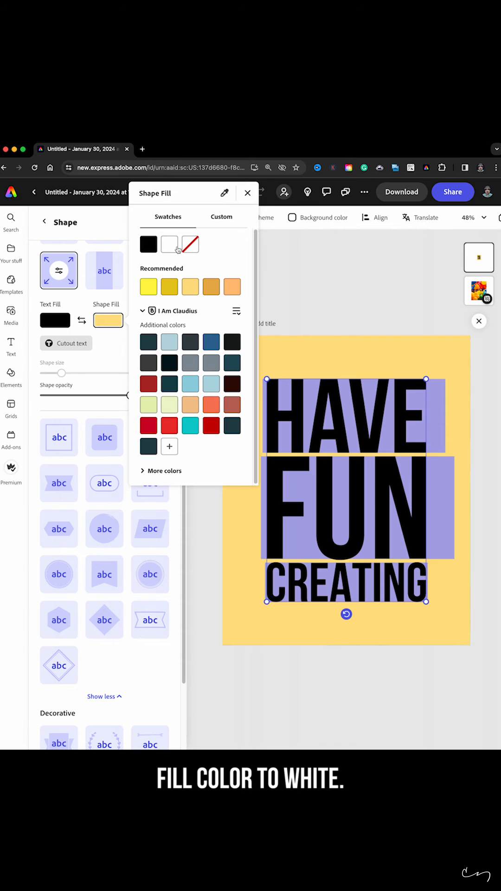
left_click(169, 244)
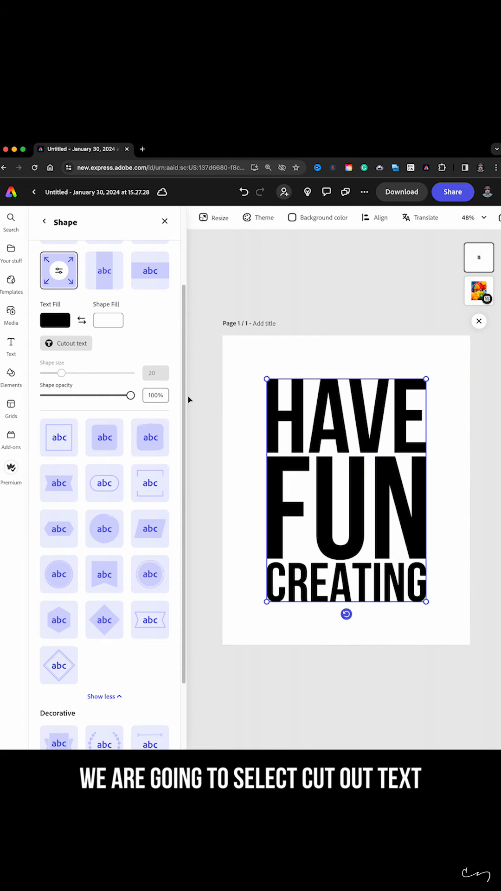
left_click(66, 344)
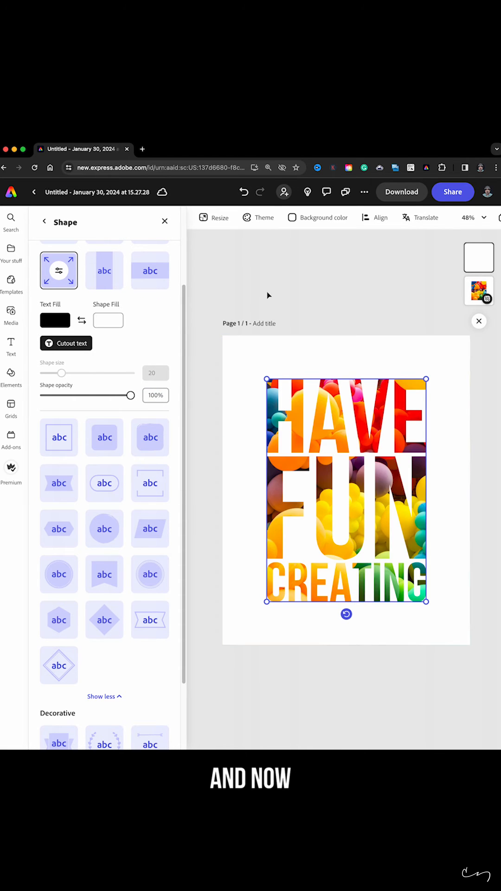